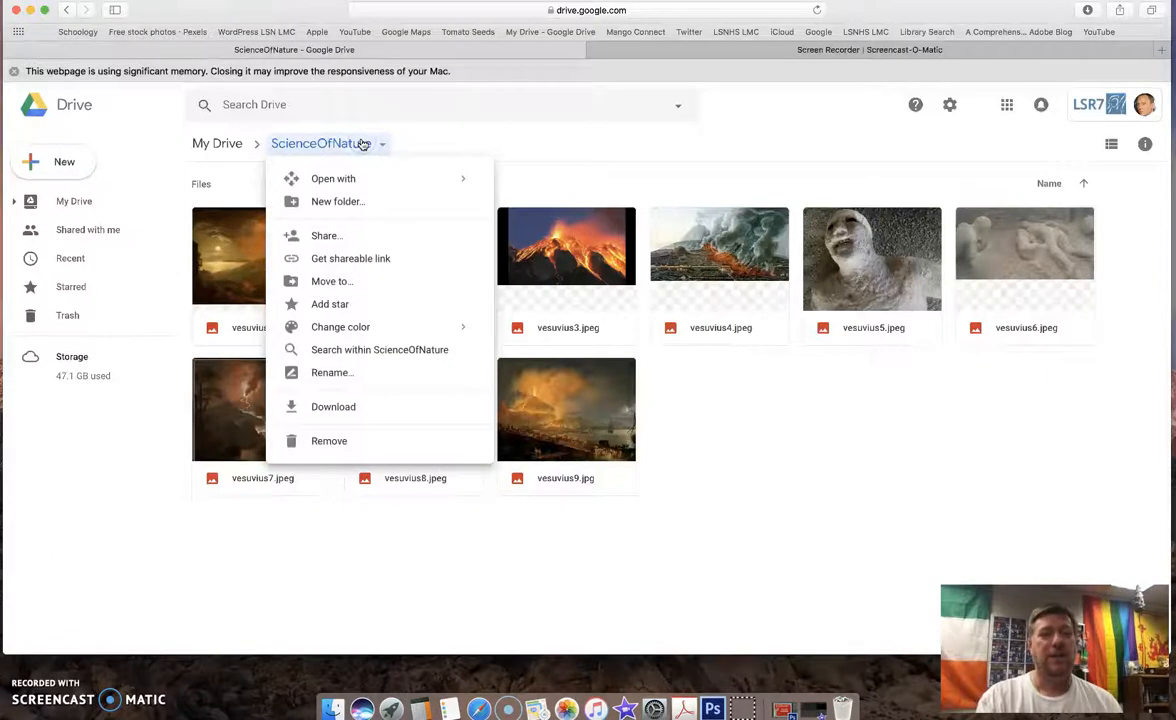
mouse_move(362, 144)
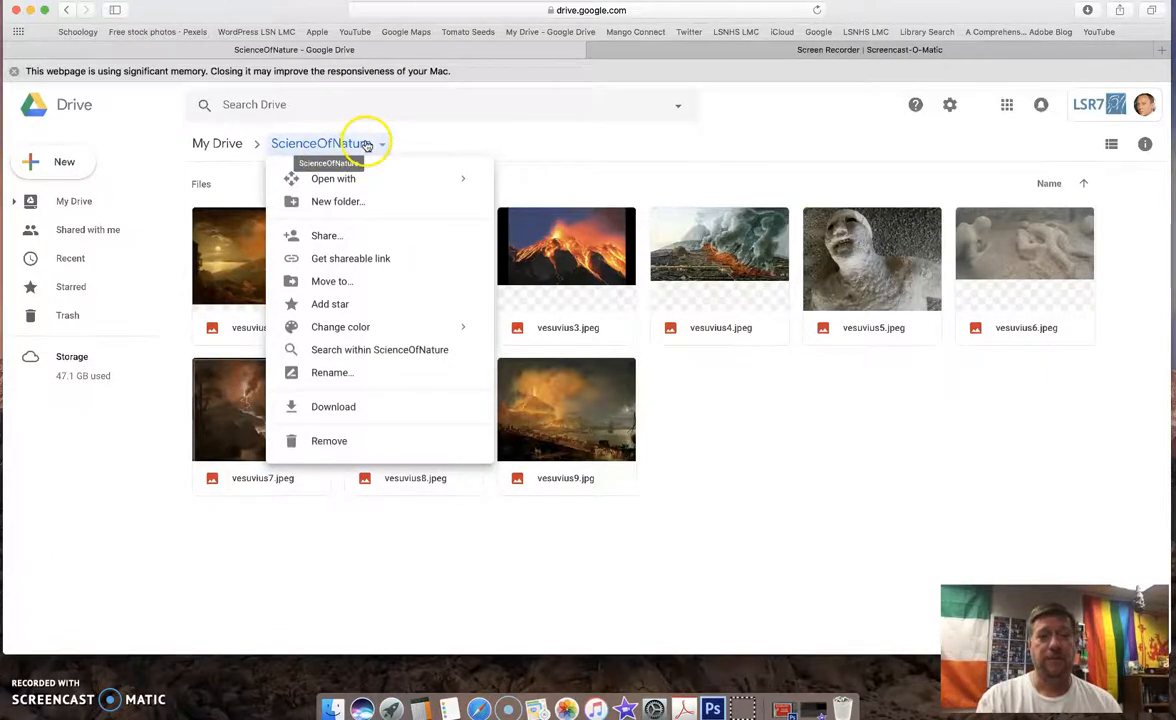
mouse_move(332, 406)
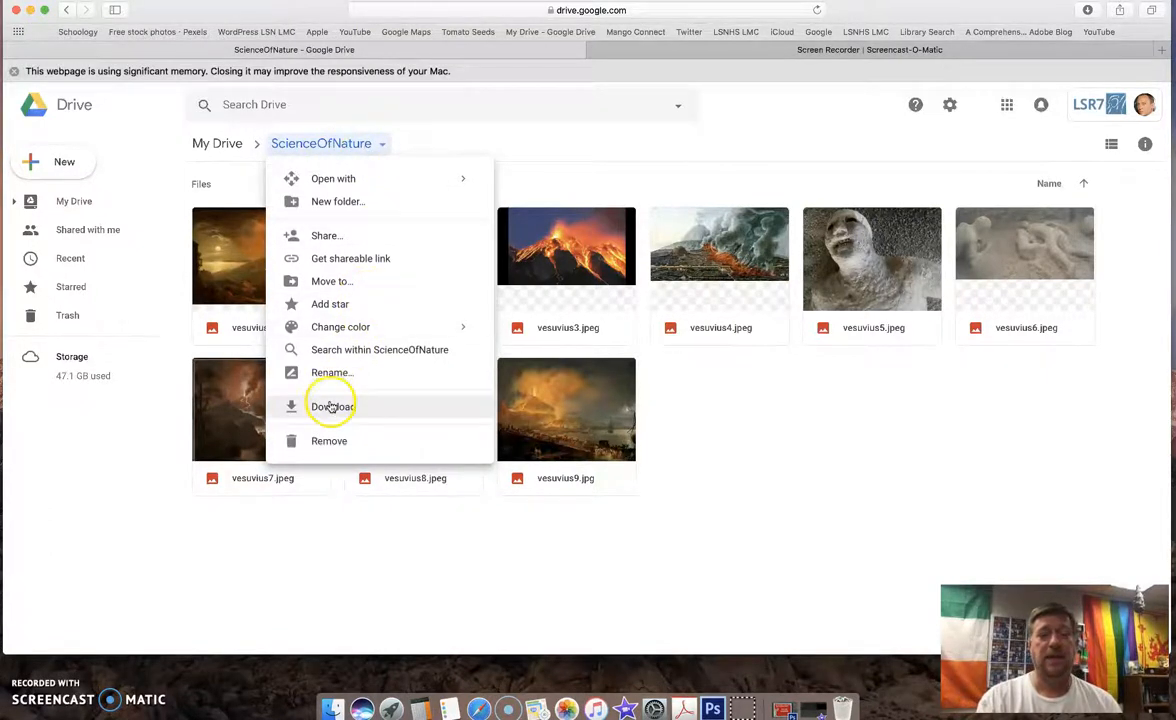
Download the ScienceOfNature folder of Vesuvius images from the breadcrumb context menu.
left_click(332, 406)
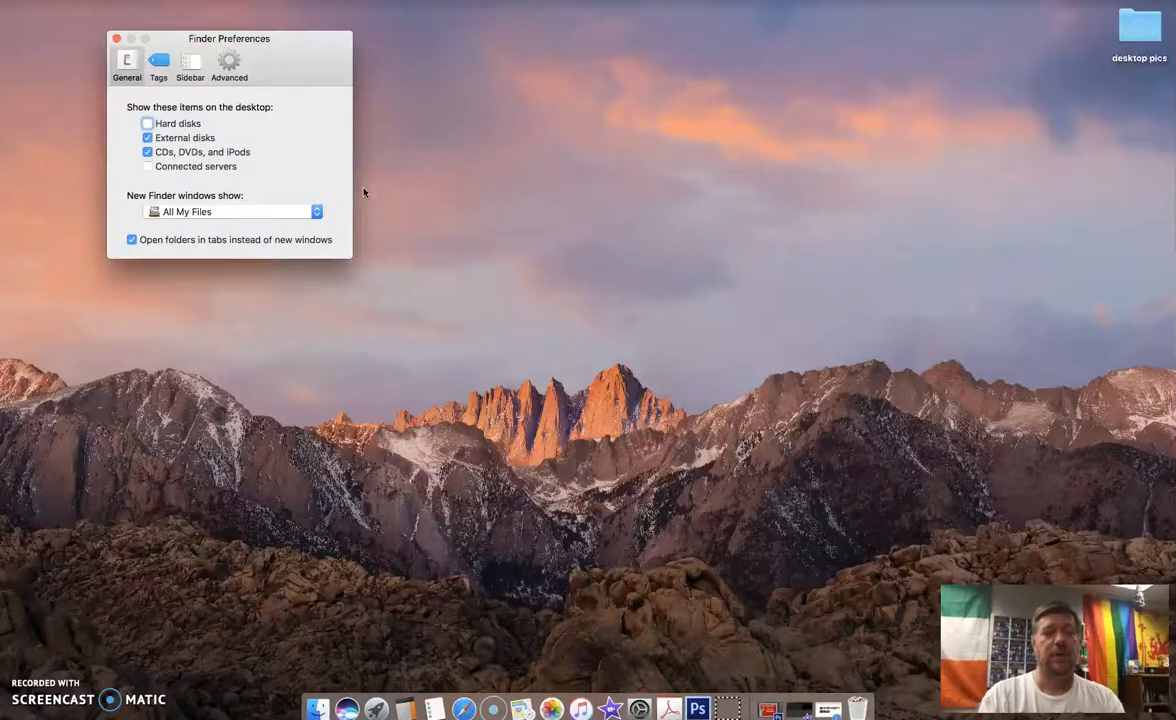
Tick Hard disks in Finder Preferences so Macintosh HD shows on the desktop, then browse into it.
left_click(144, 124)
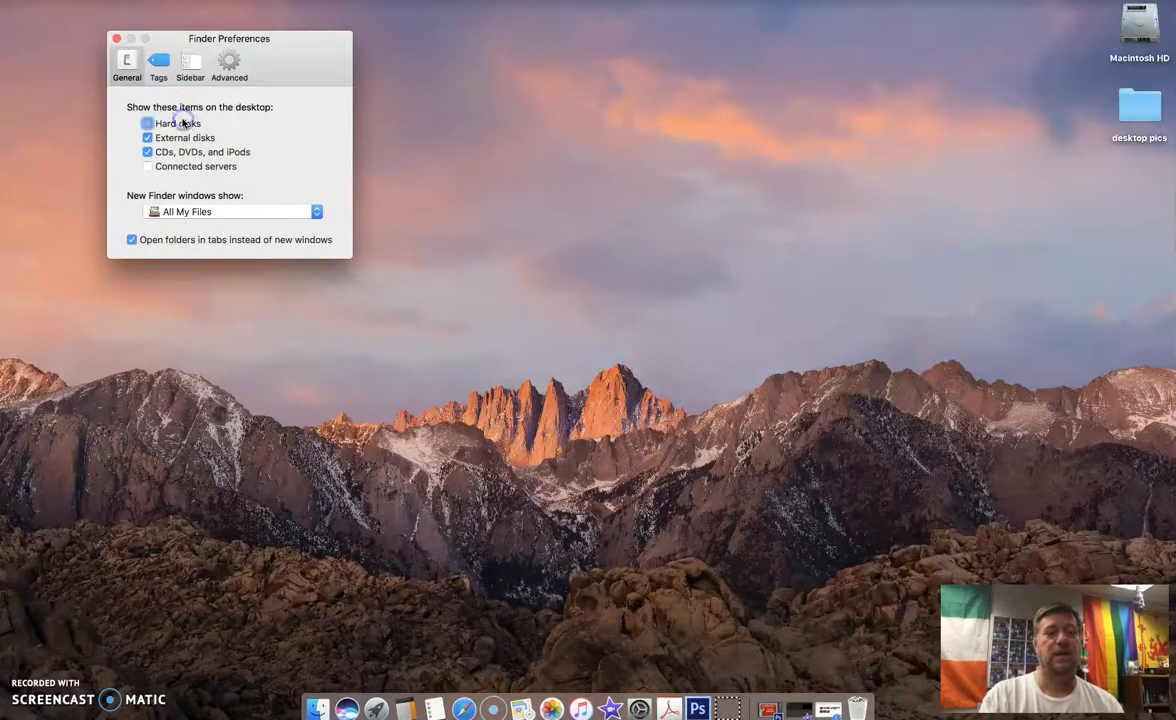
left_click(114, 38)
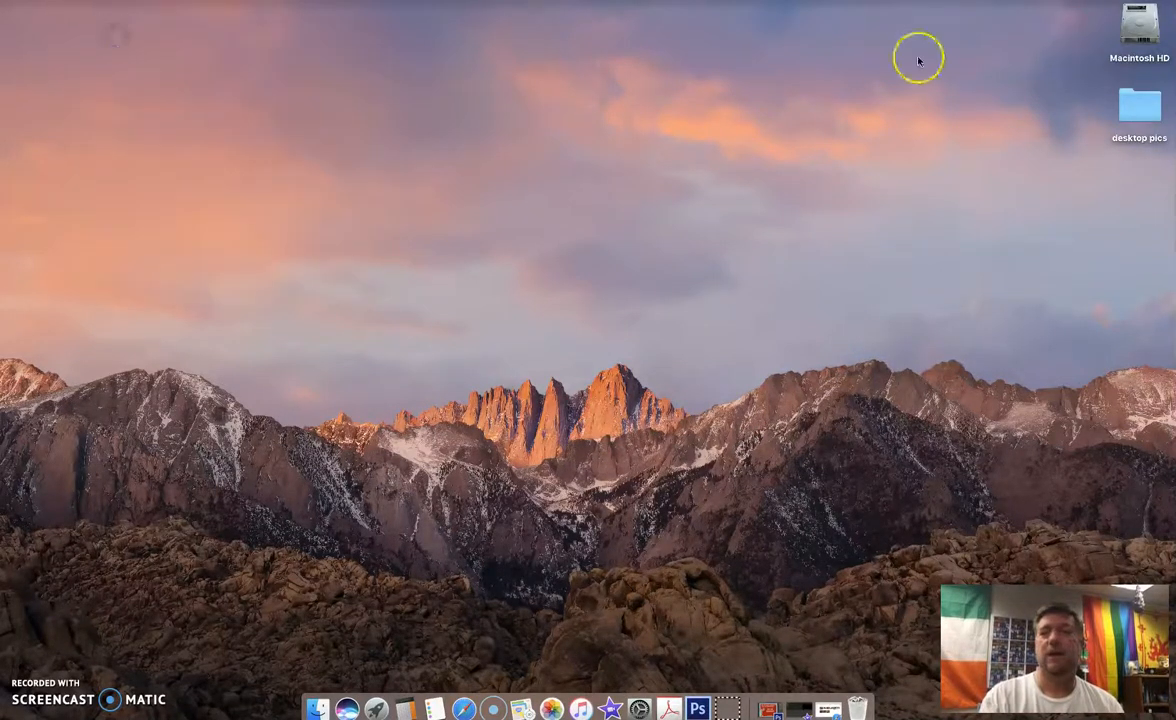
double_click(1140, 24)
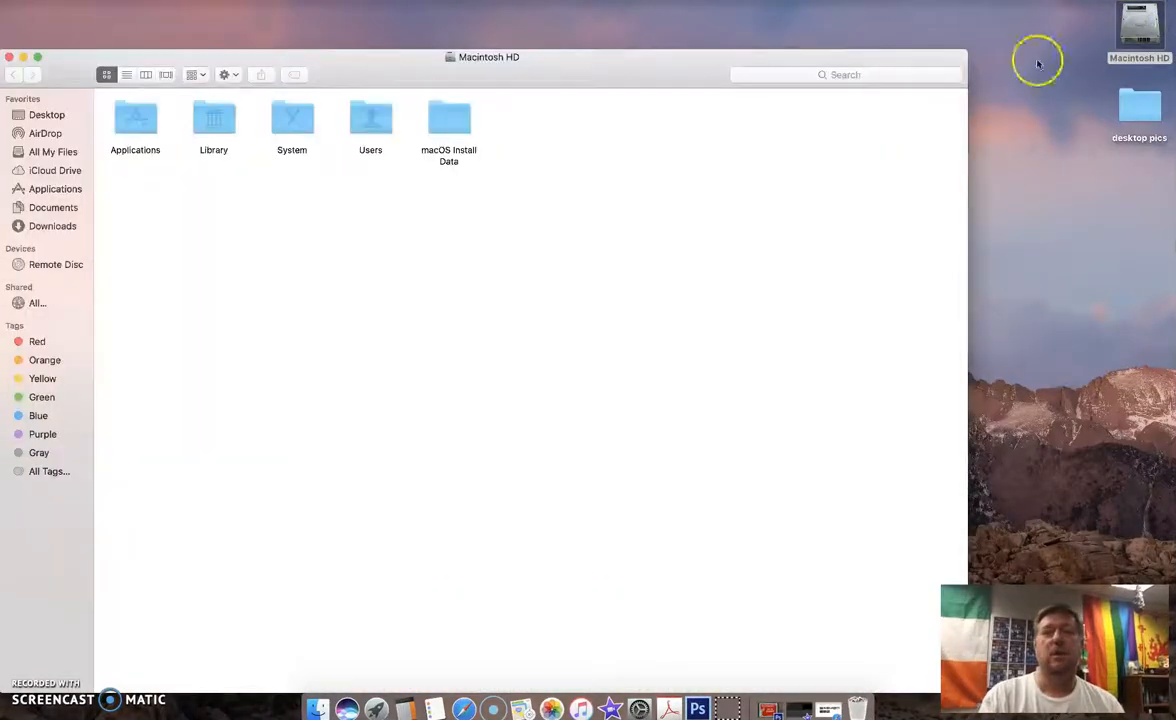
left_click(52, 226)
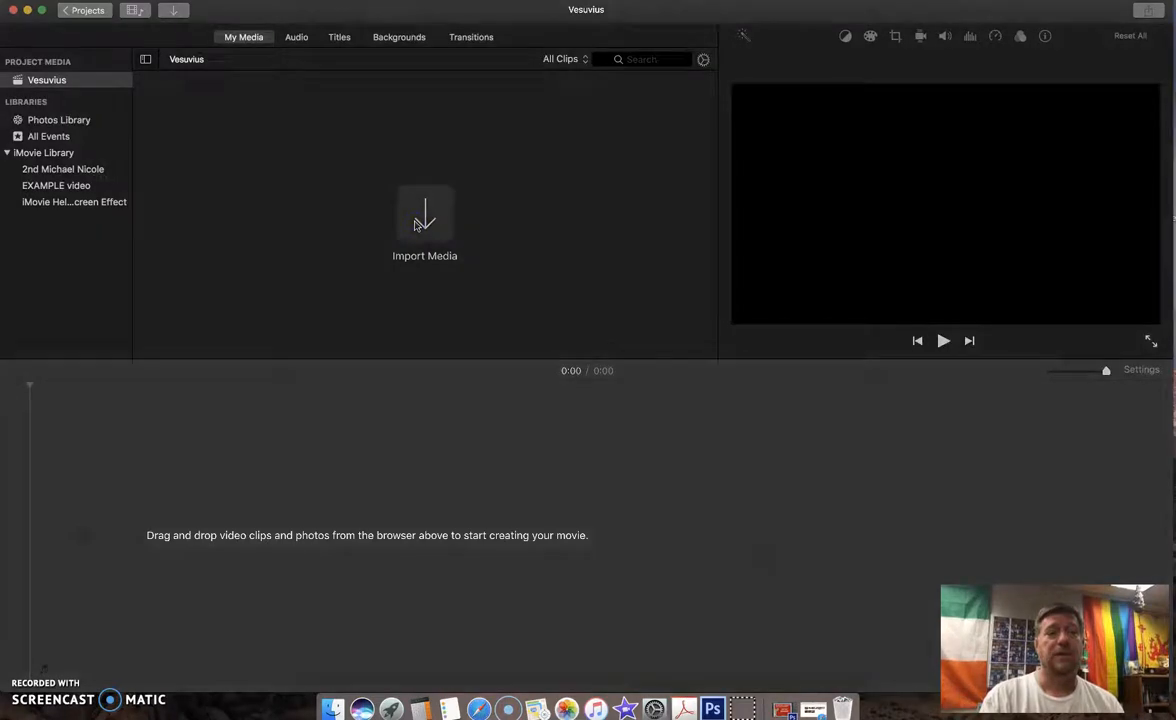
Import the vesuvius jpg files from Desktop > ScienceOfNature into the Vesuvius project media.
left_click(424, 220)
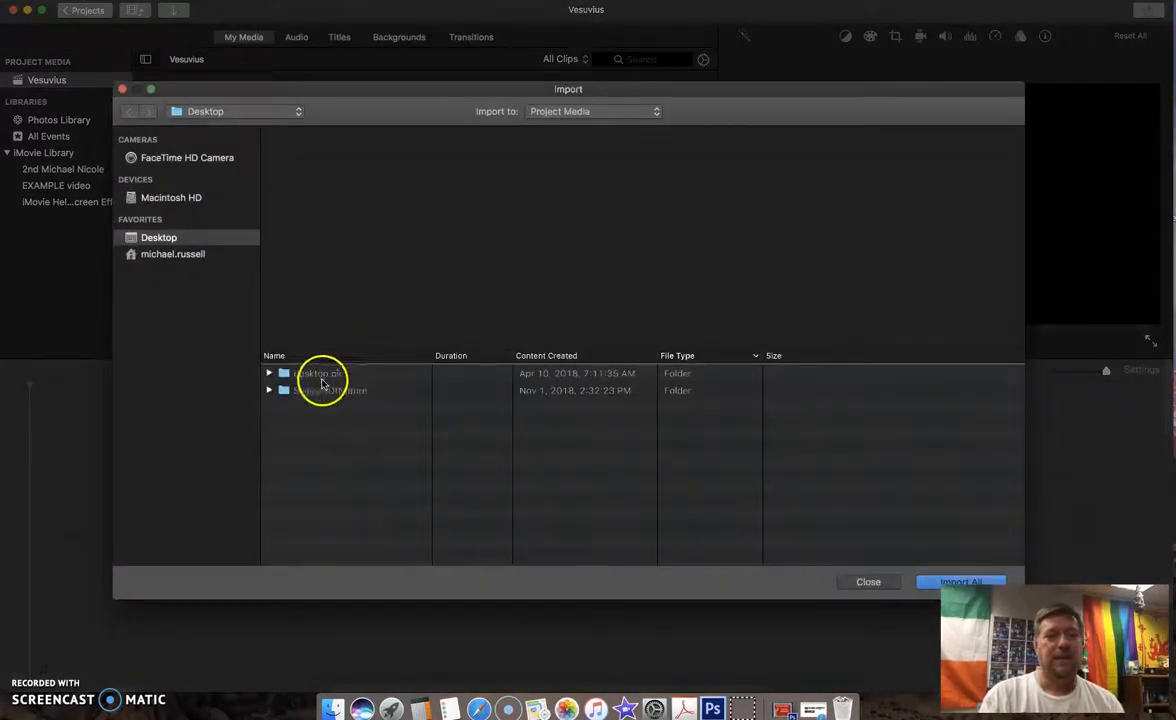
left_click(268, 390)
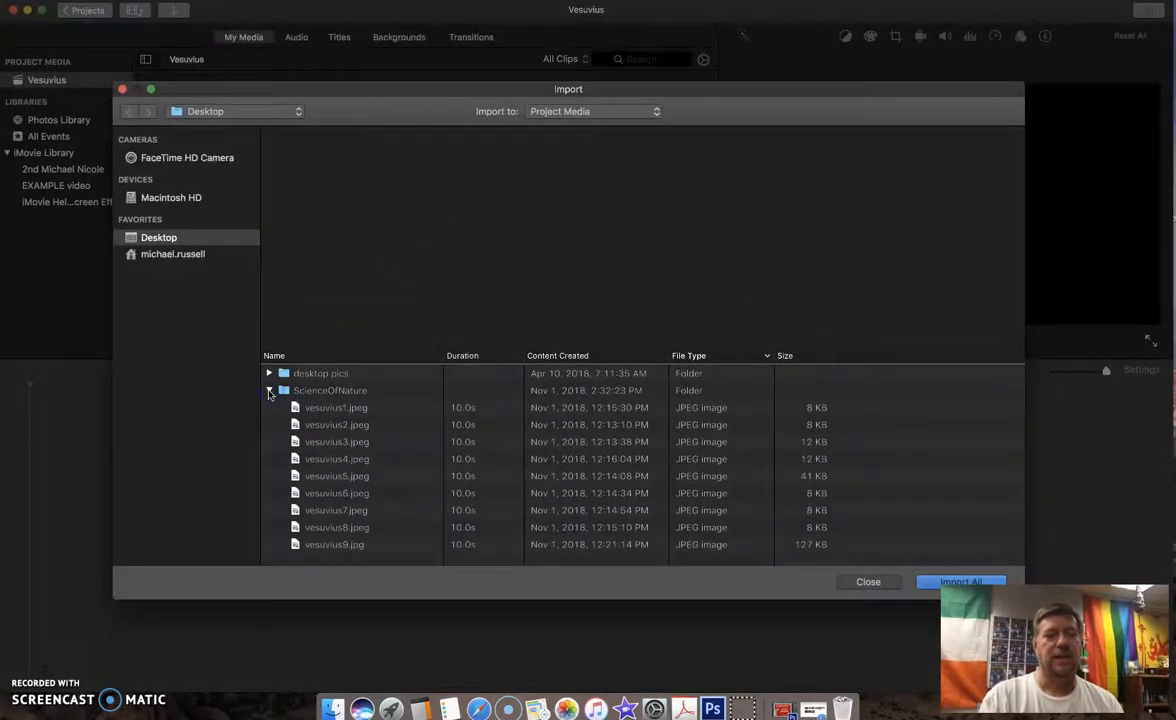
left_click(336, 408)
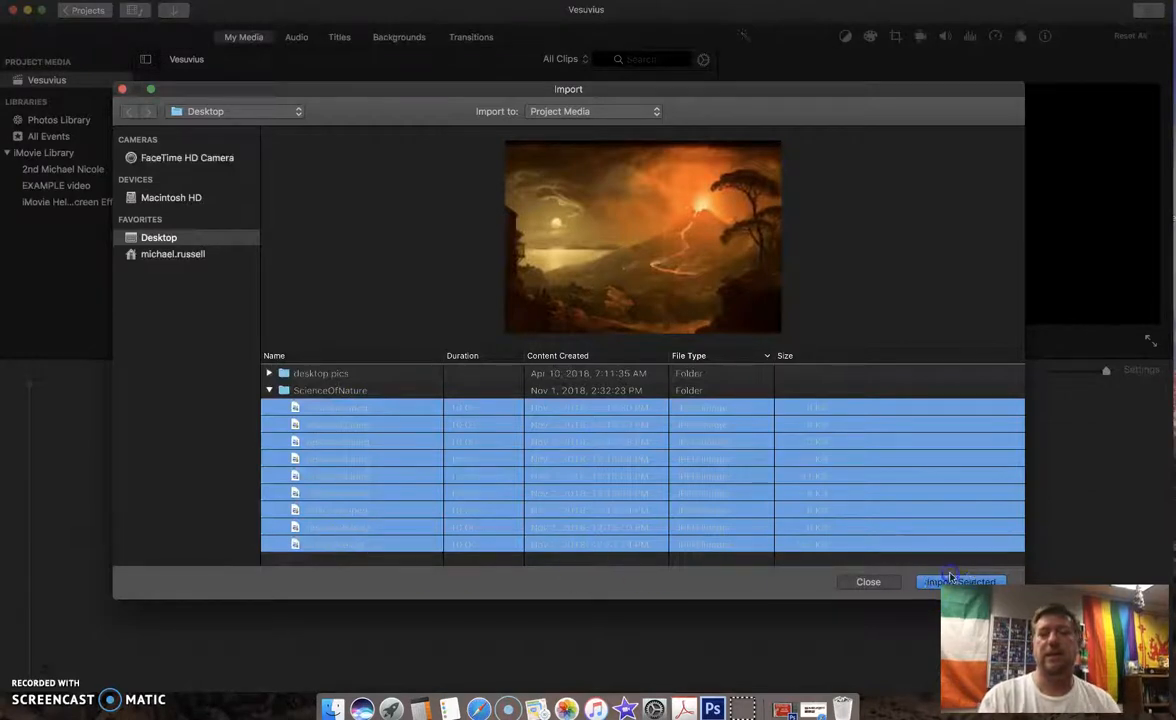
left_click(960, 580)
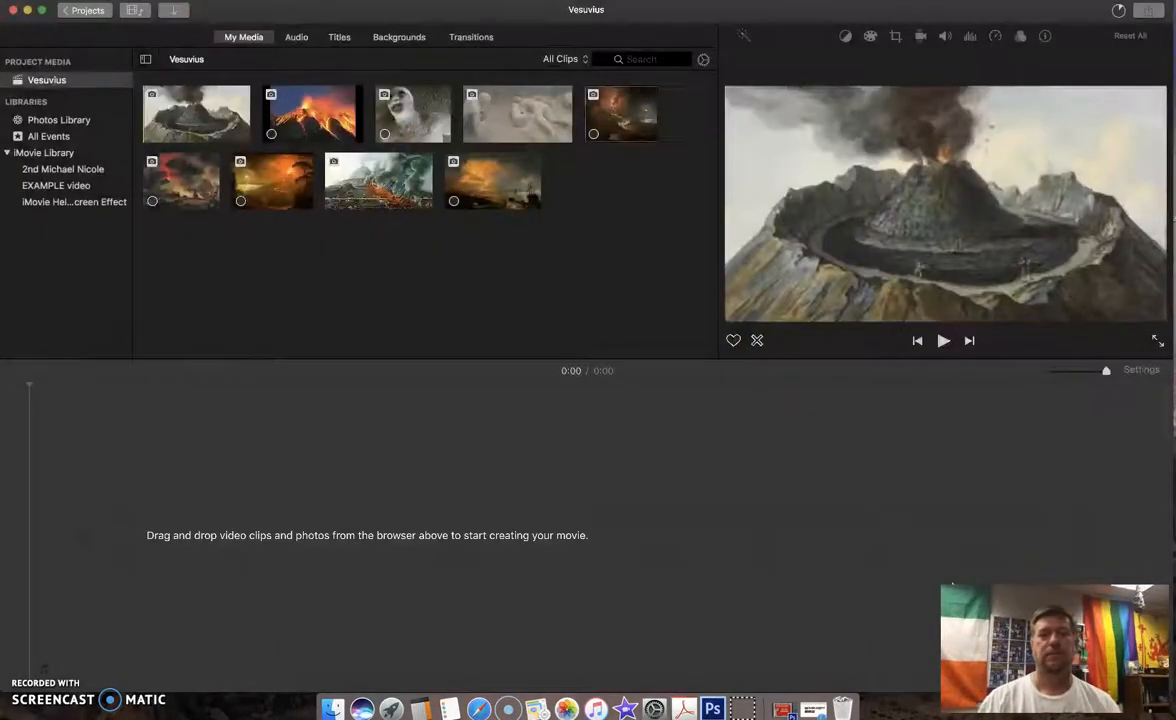